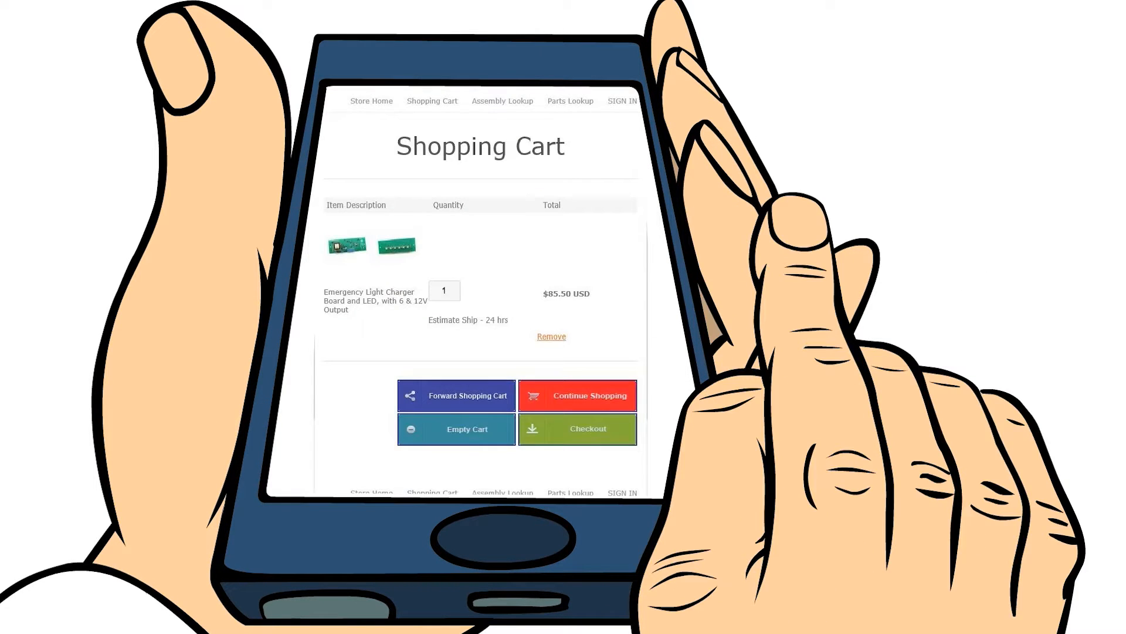
Proceed from the cart with the emergency light charger board to the Start Checkout Process page.
left_click(577, 430)
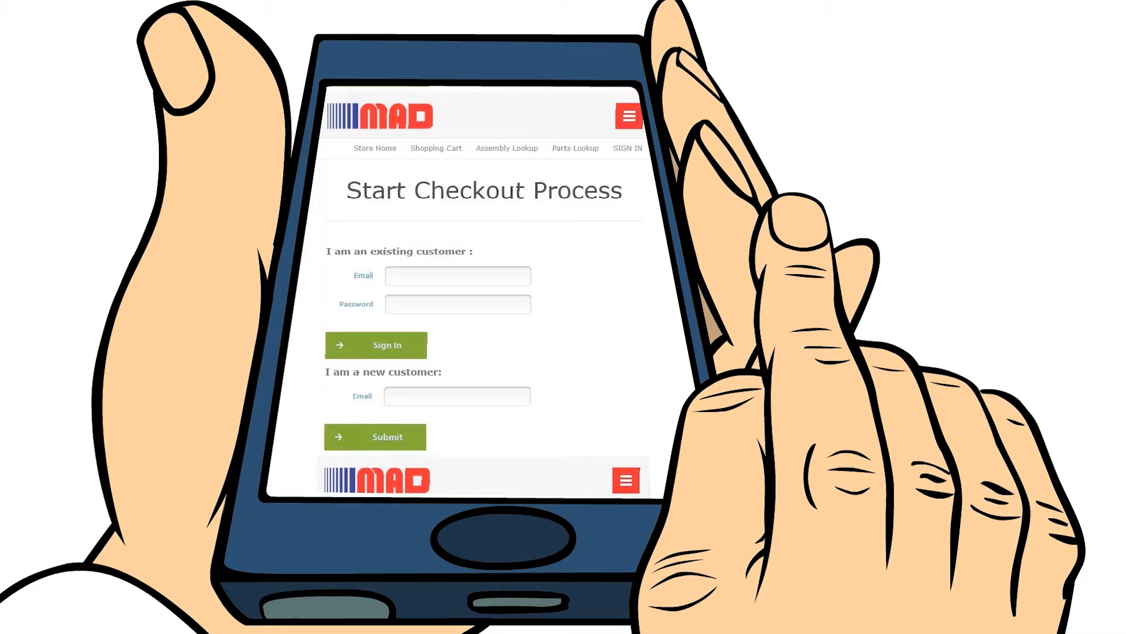